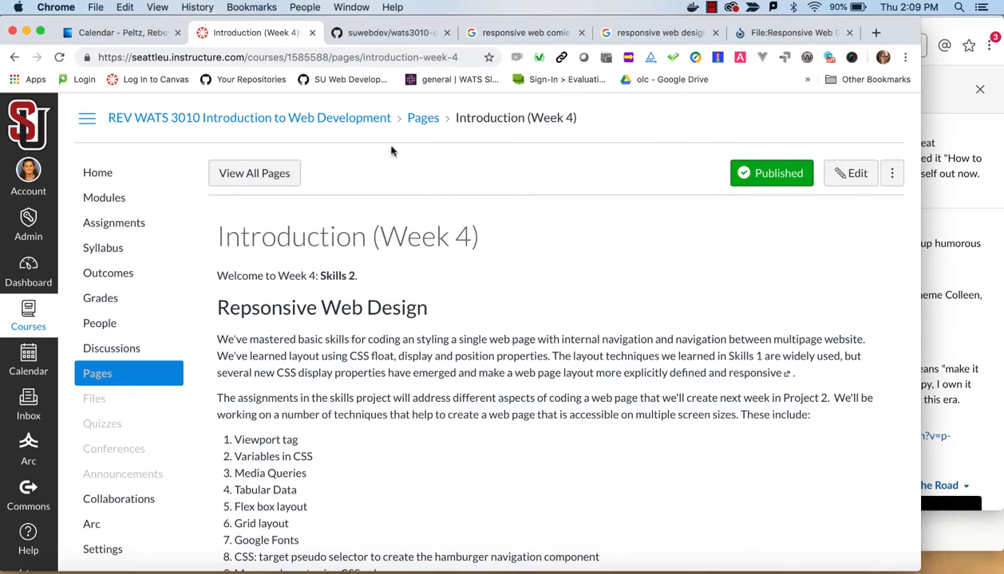
# Step: Switch to the suwebdev/wats3010-skills-2 repository tab on GitHub
pyautogui.click(375, 32)
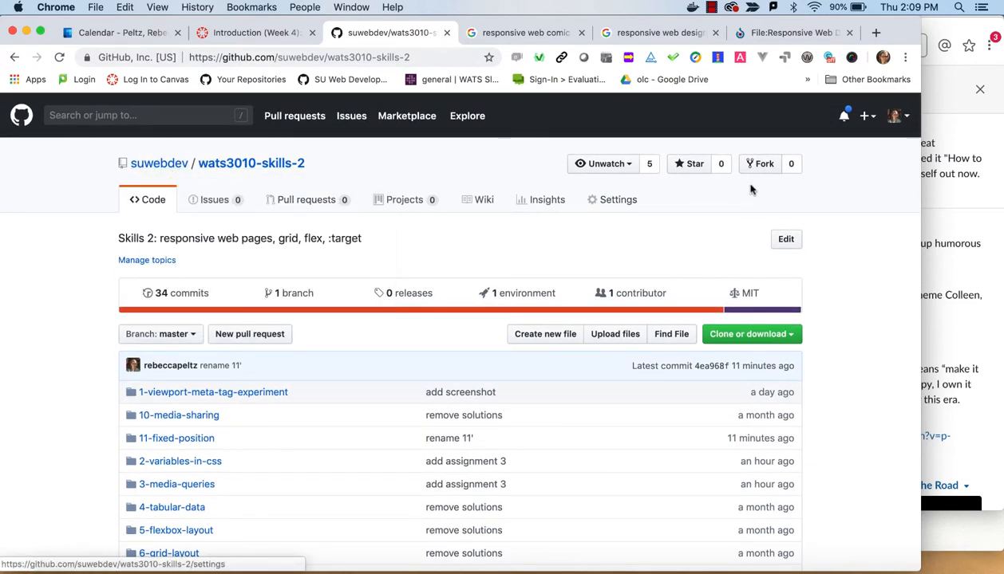
pyautogui.moveTo(764, 163)
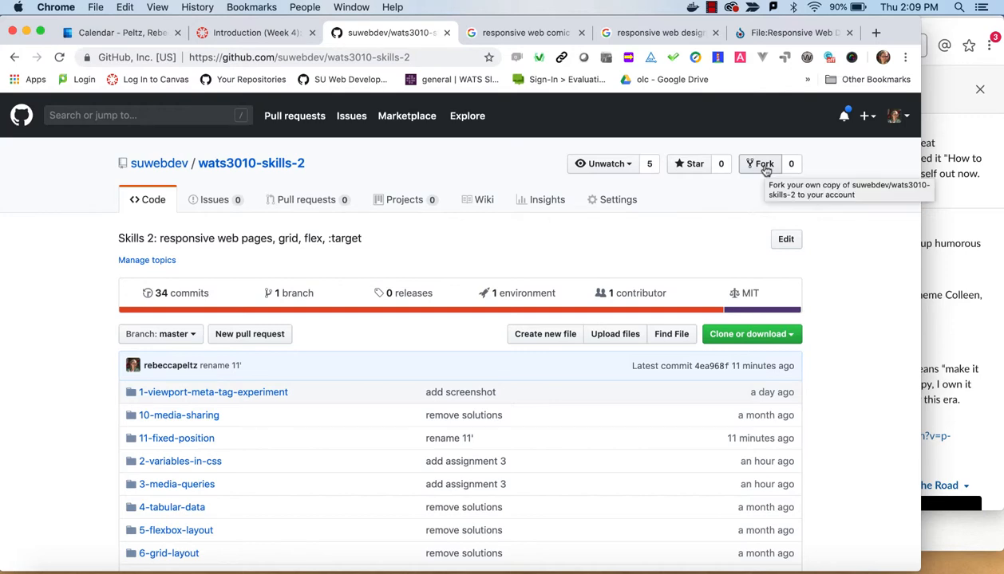
# Step: Fork wats3010-skills-2 into the personal GitHub account
pyautogui.click(760, 164)
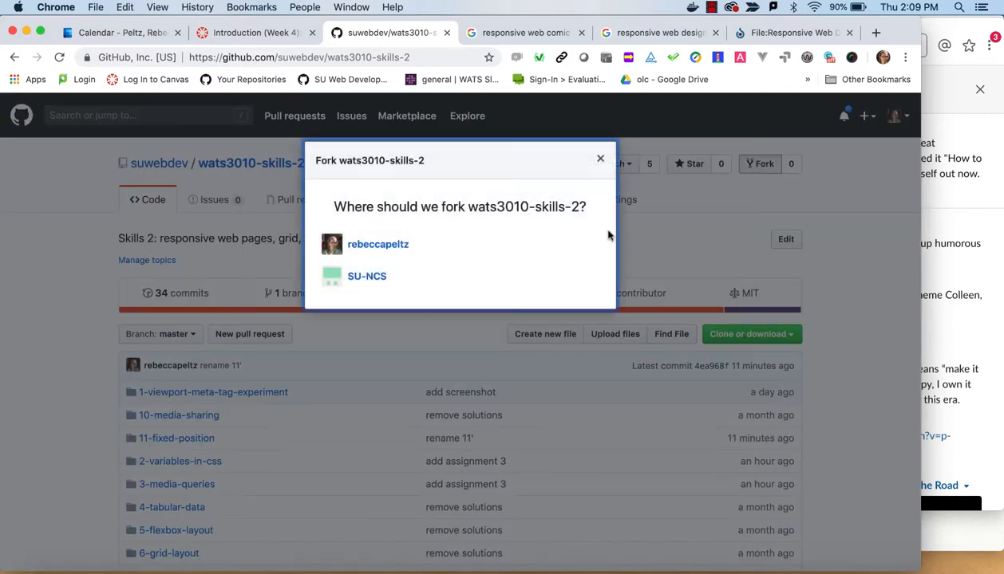
pyautogui.click(378, 244)
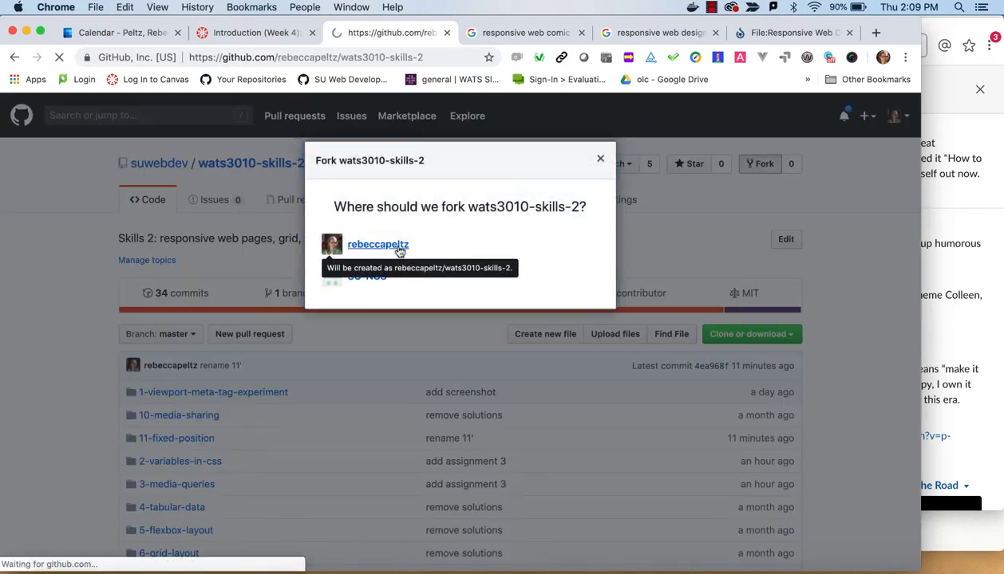
pyautogui.click(378, 244)
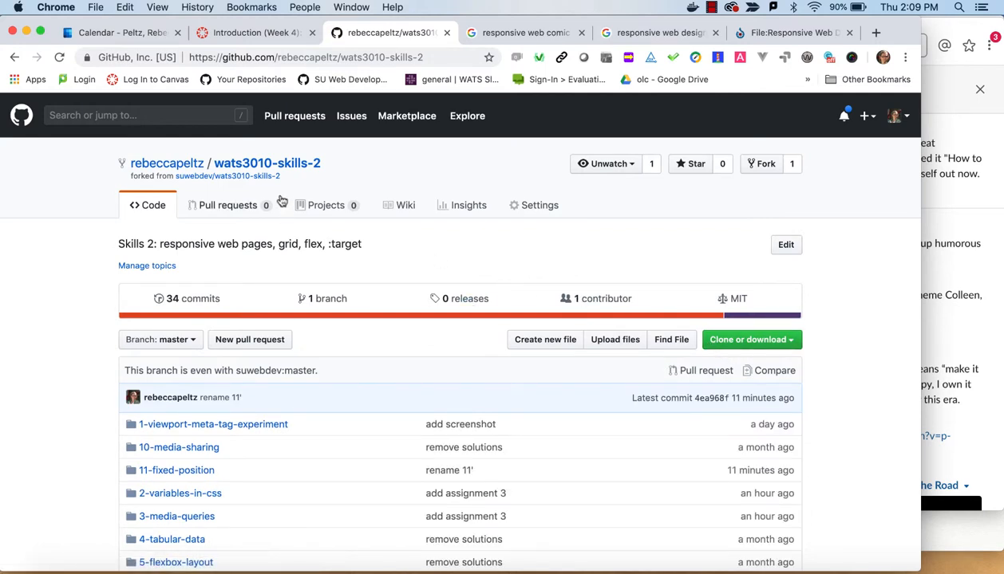
pyautogui.moveTo(682, 253)
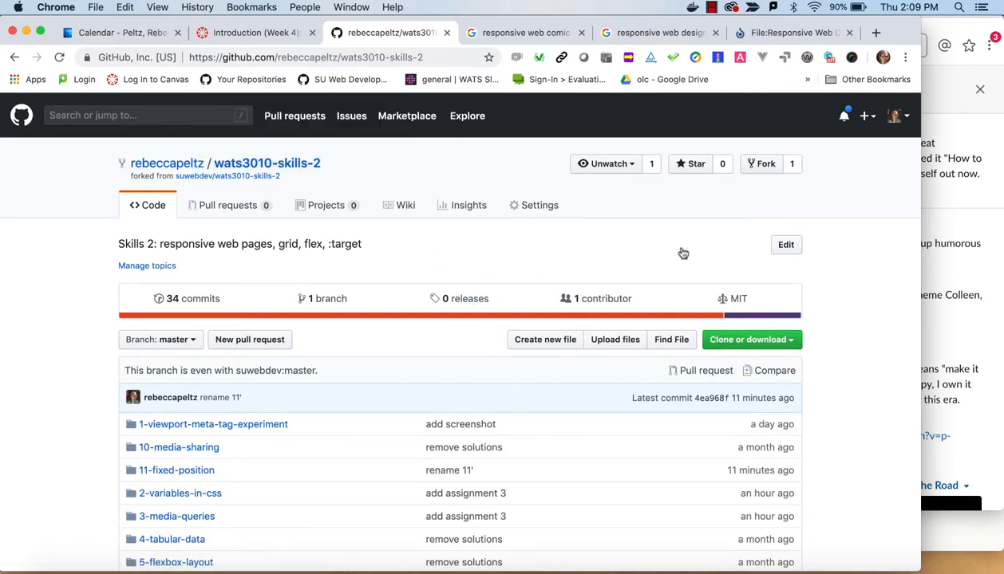
# Step: Copy the fork's SSH clone URL from the Clone or download options
pyautogui.click(751, 340)
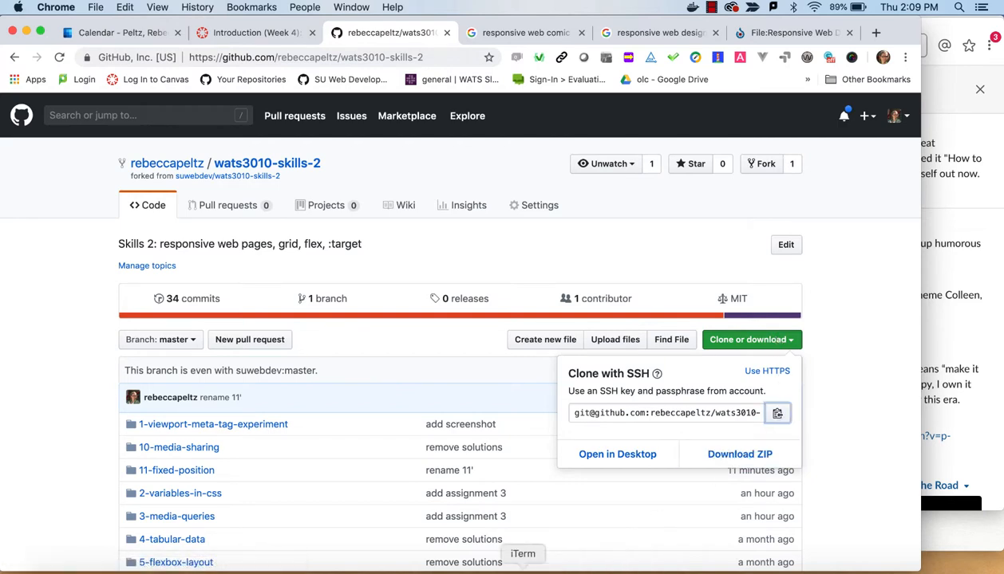
pyautogui.click(522, 552)
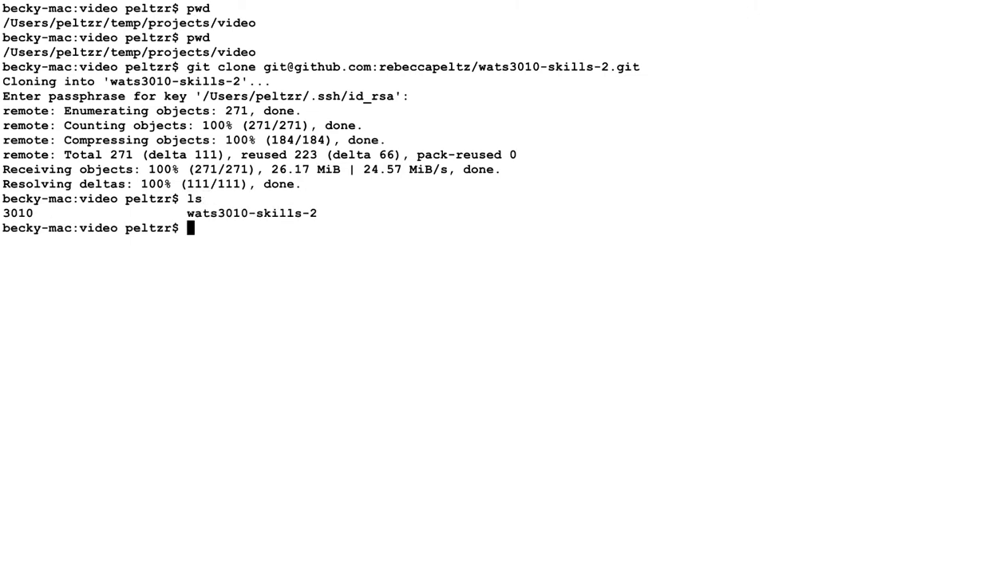
# Step: Move the wats3010-skills-2 clone into the 3010 folder and change into 3010
pyautogui.write('code')
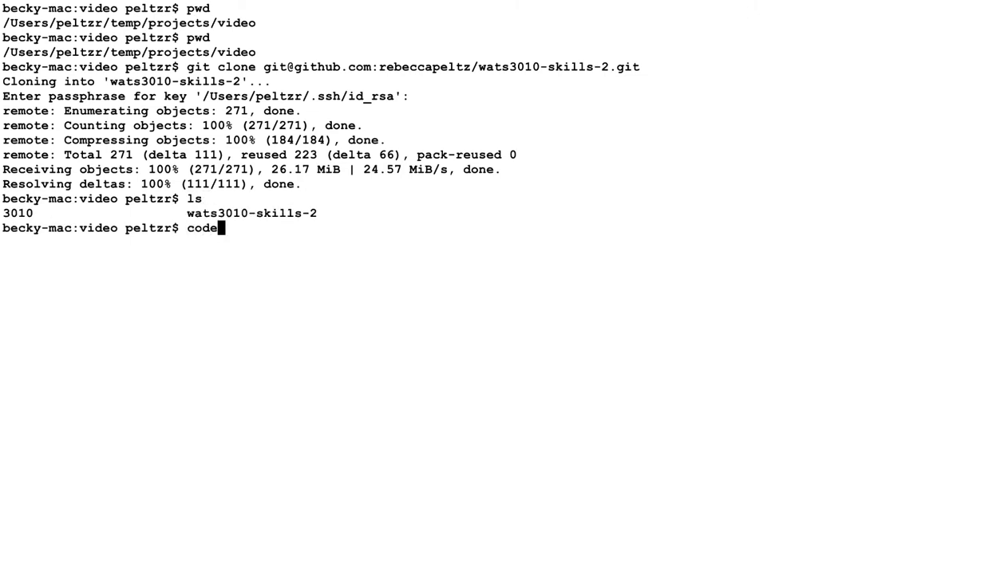
pyautogui.write('mv')
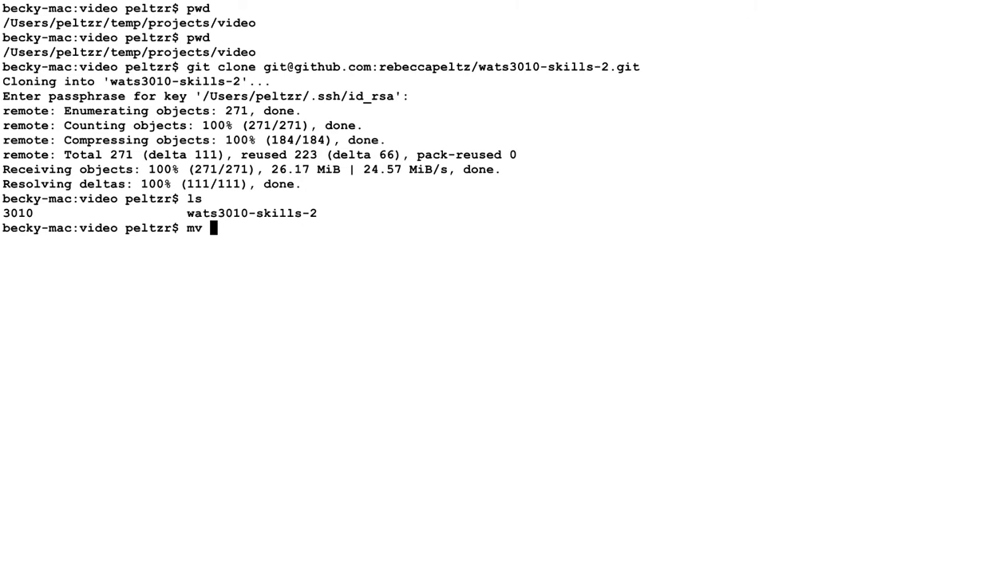
pyautogui.write('wats3010-skills-2/')
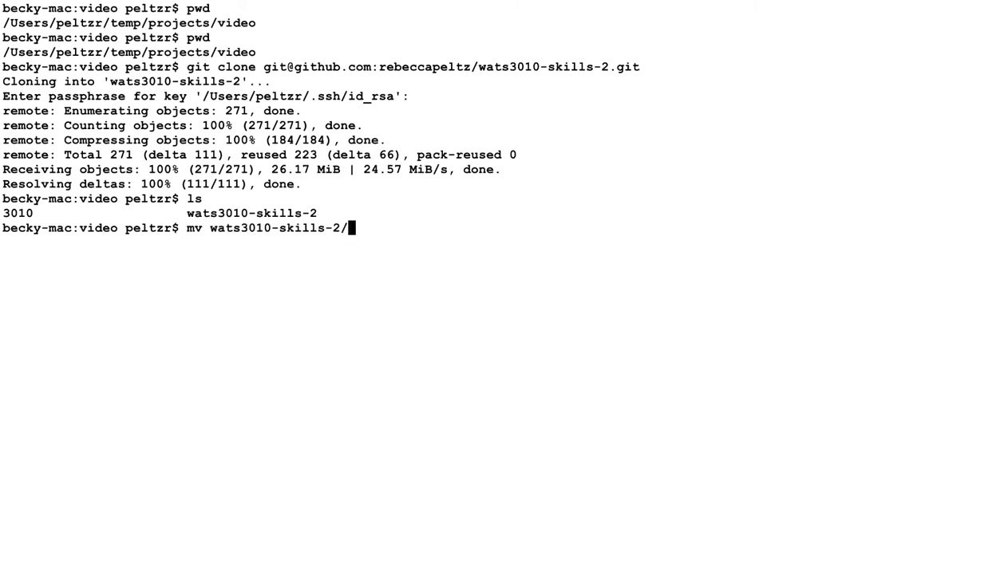
pyautogui.press('Enter')
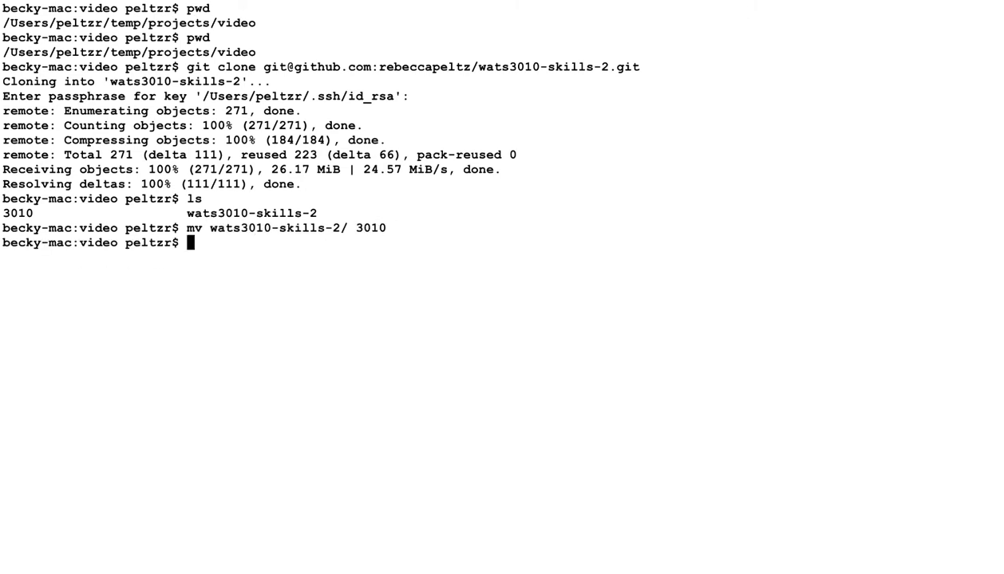
pyautogui.write('cd')
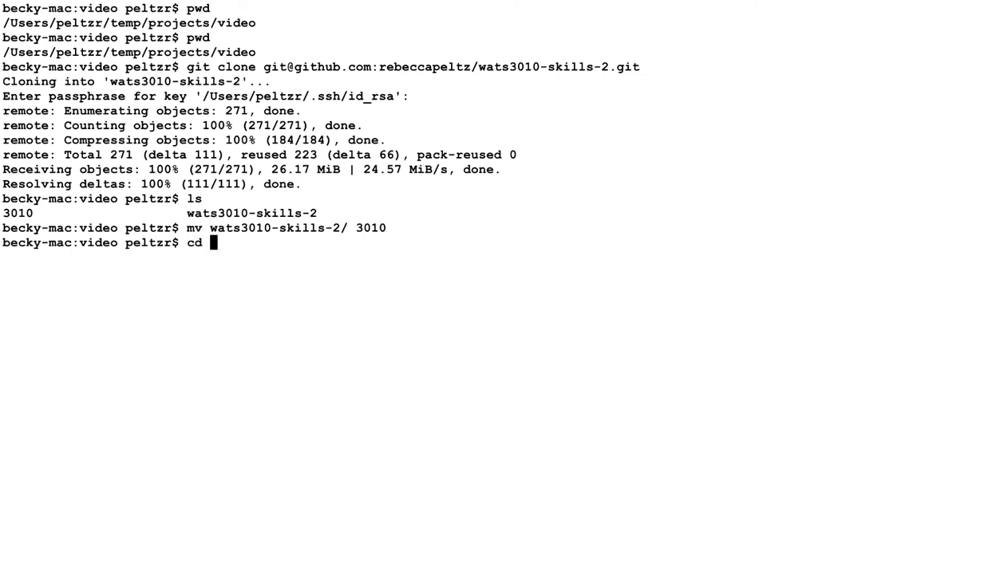
pyautogui.write('3010/')
pyautogui.write('ls')
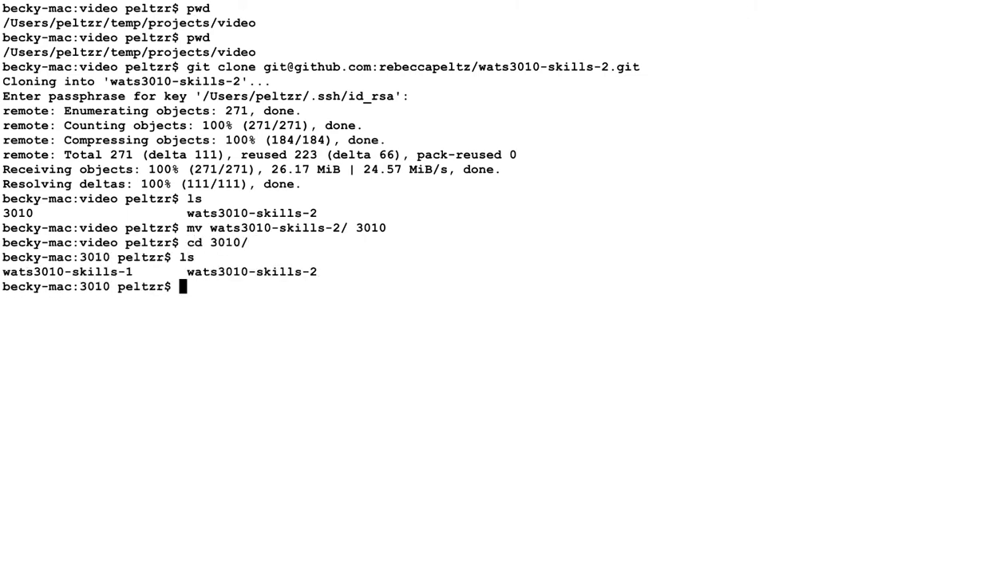
# Step: Enter 'code wats3010-skills-2' to open the project in VS Code
pyautogui.write('code')
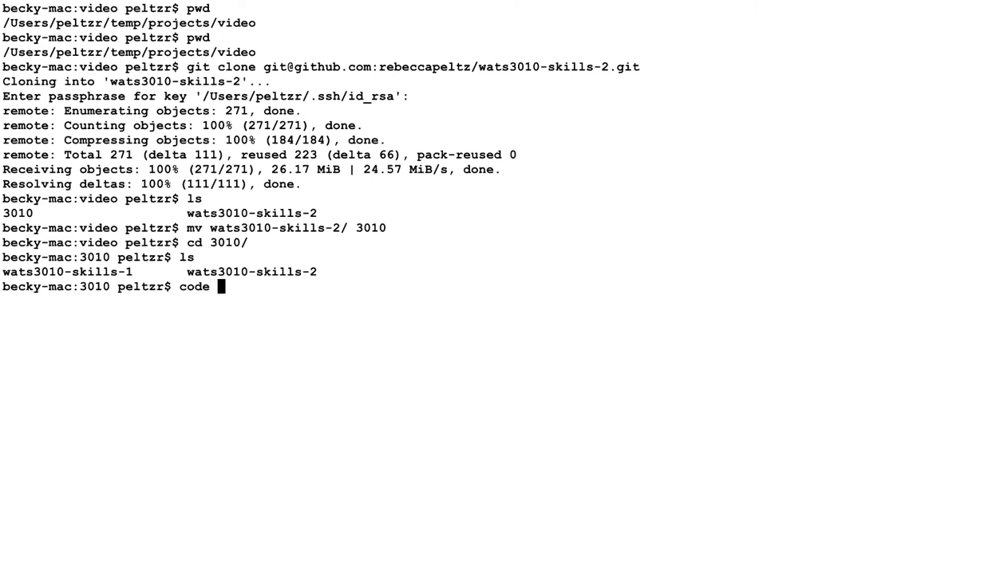
pyautogui.write('wats301')
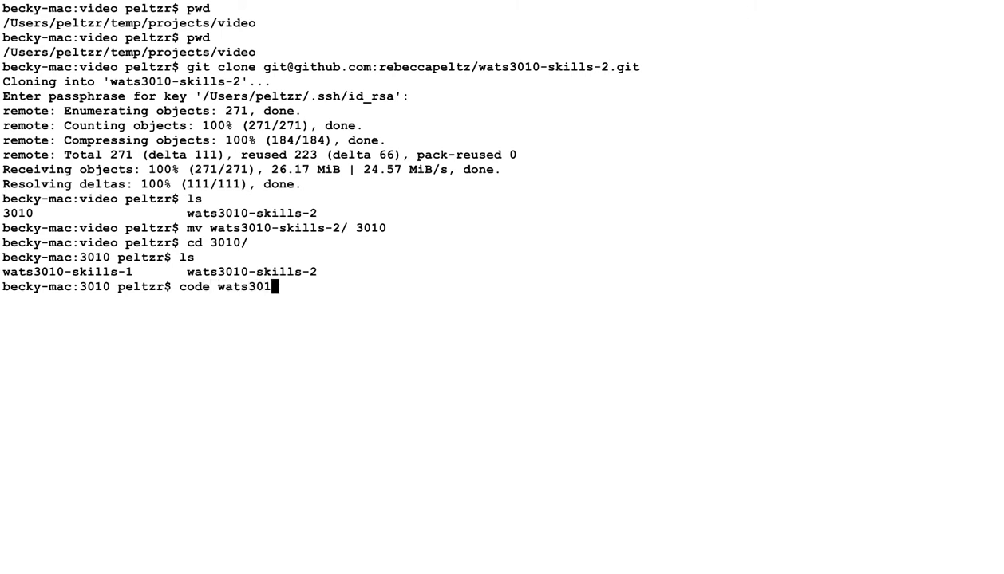
pyautogui.write('0-skills-2')
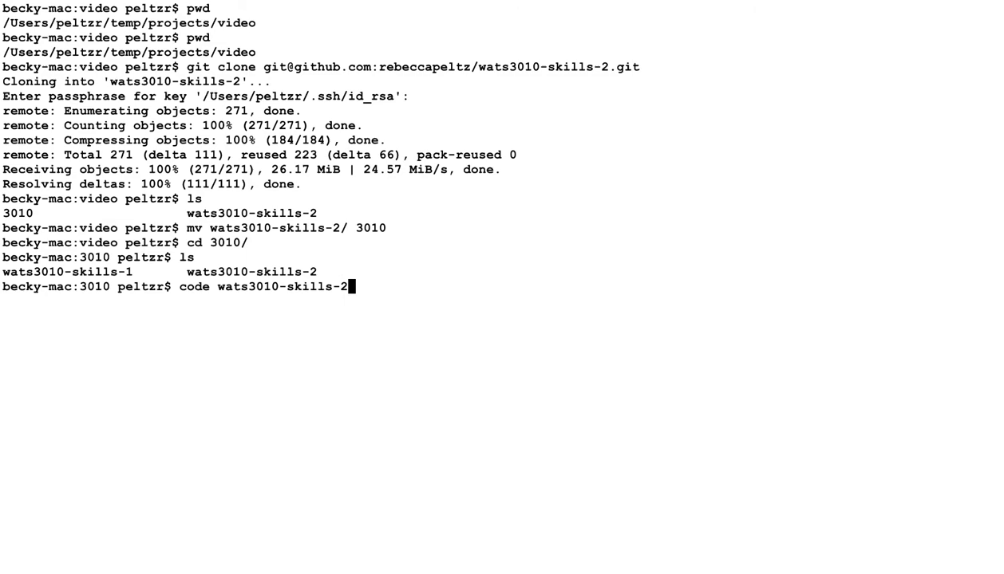